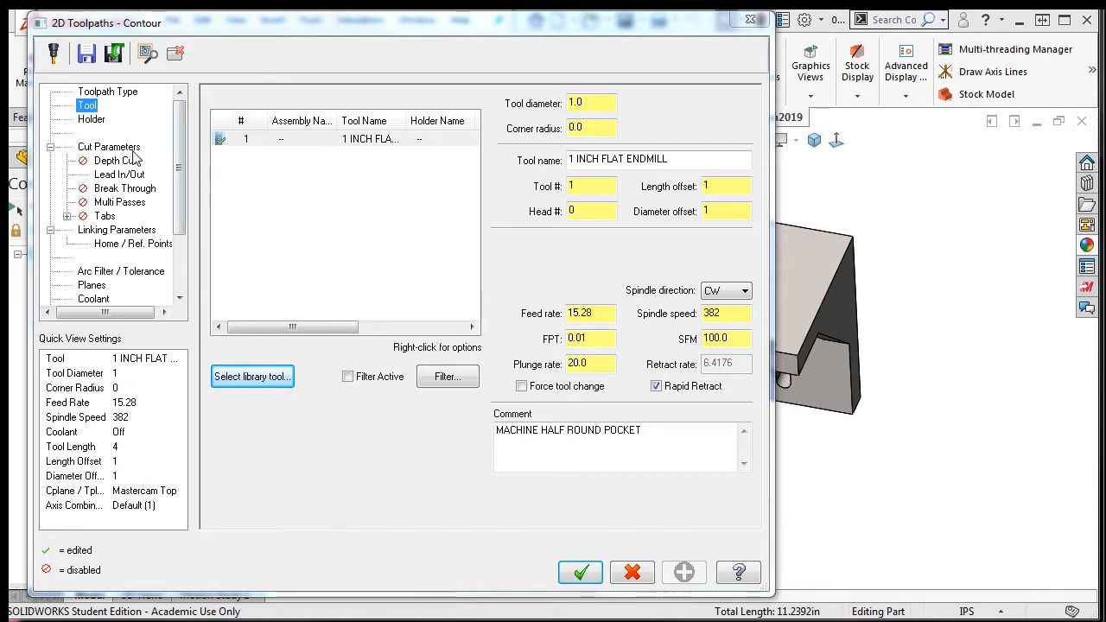
Step: Show the Cut Parameters page of the 2D Contour toolpath
click(109, 147)
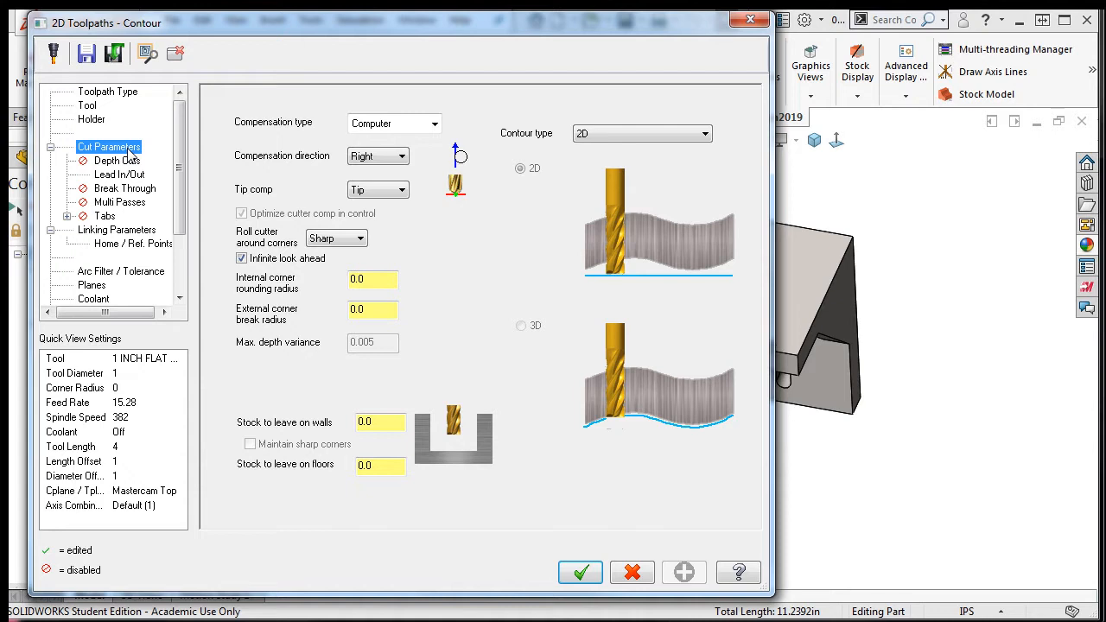
click(702, 133)
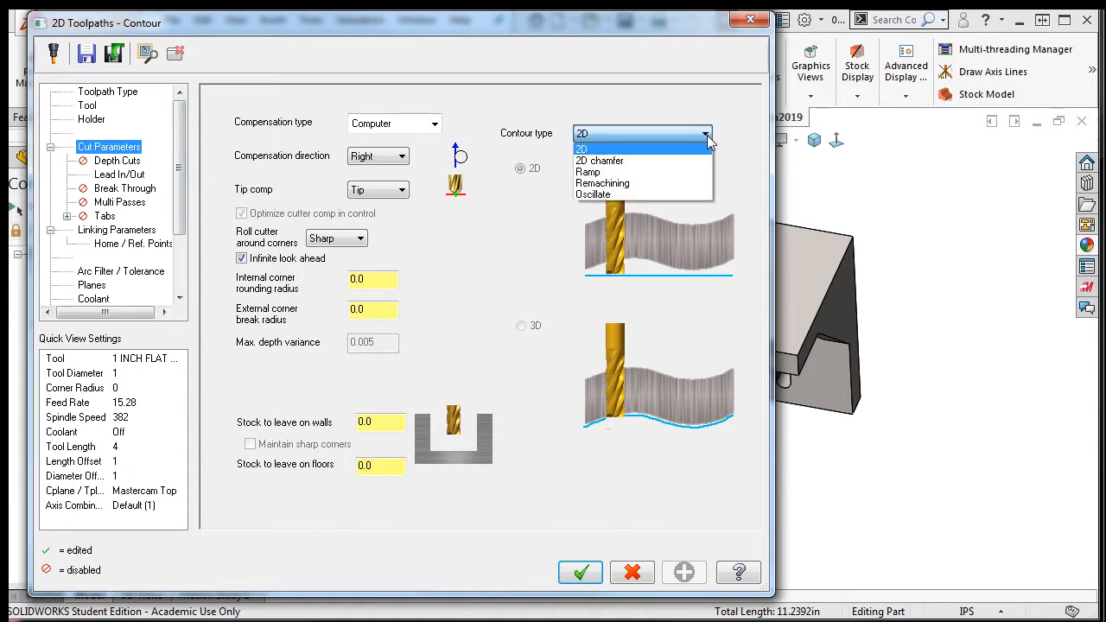
click(581, 149)
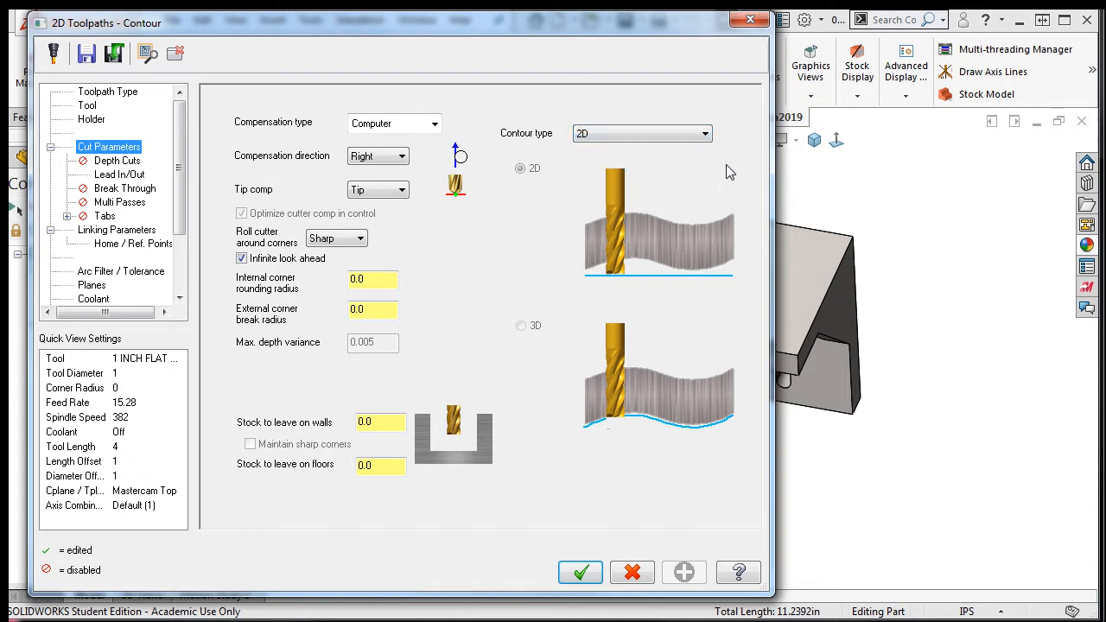
click(401, 155)
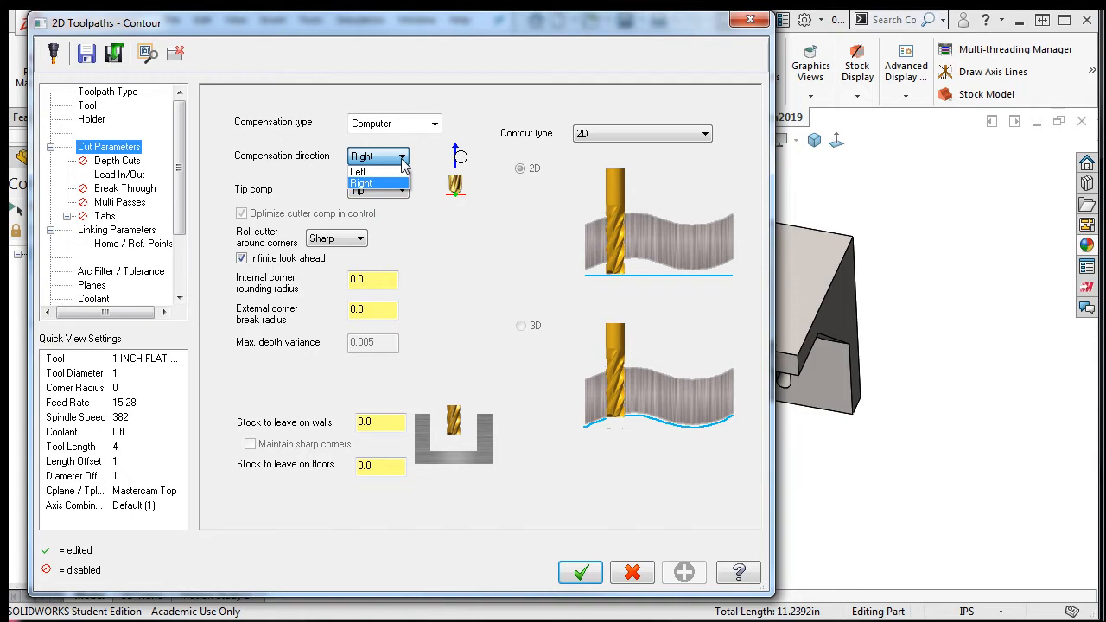
mouse_move(357, 171)
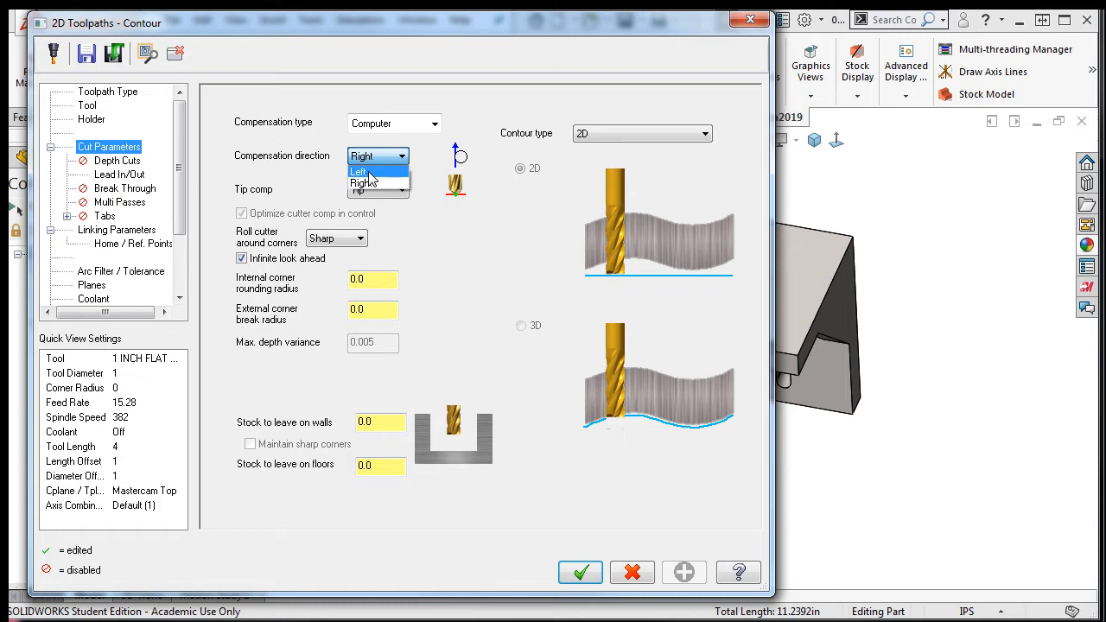
Step: Set the compensation direction to Right
click(363, 184)
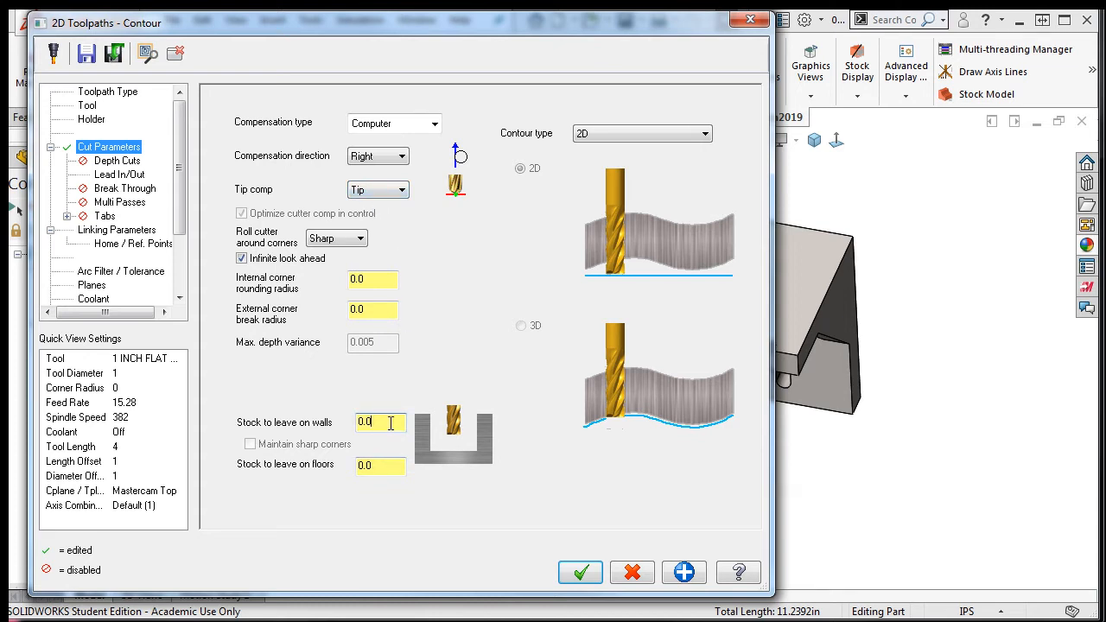
Step: Leave 0.025 stock on the walls, keeping floor stock at 0.0
text(0.025)
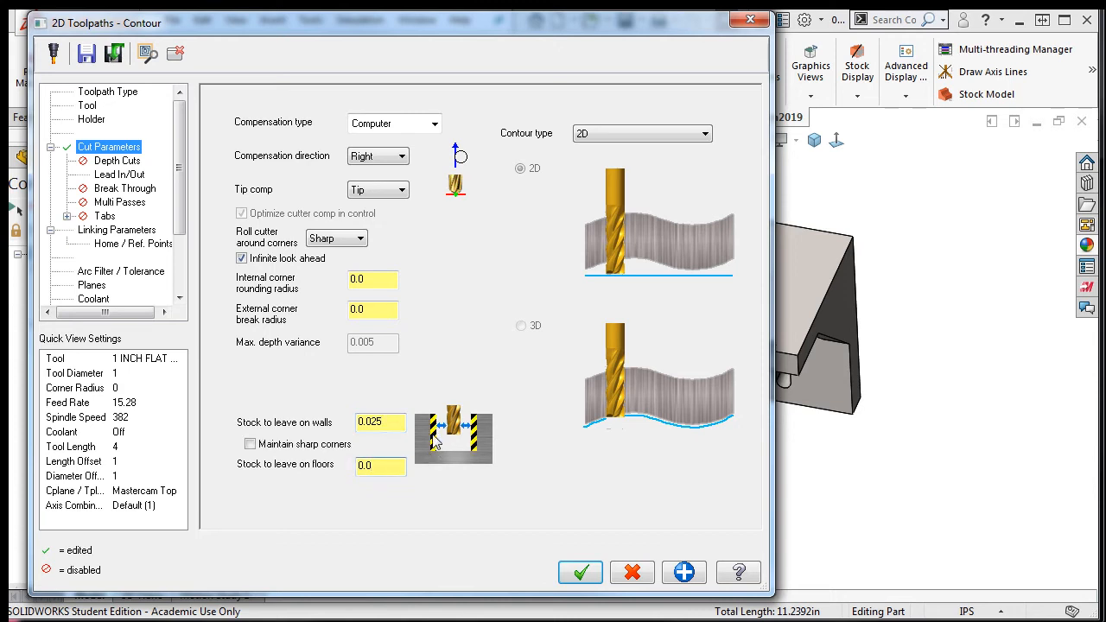
click(380, 467)
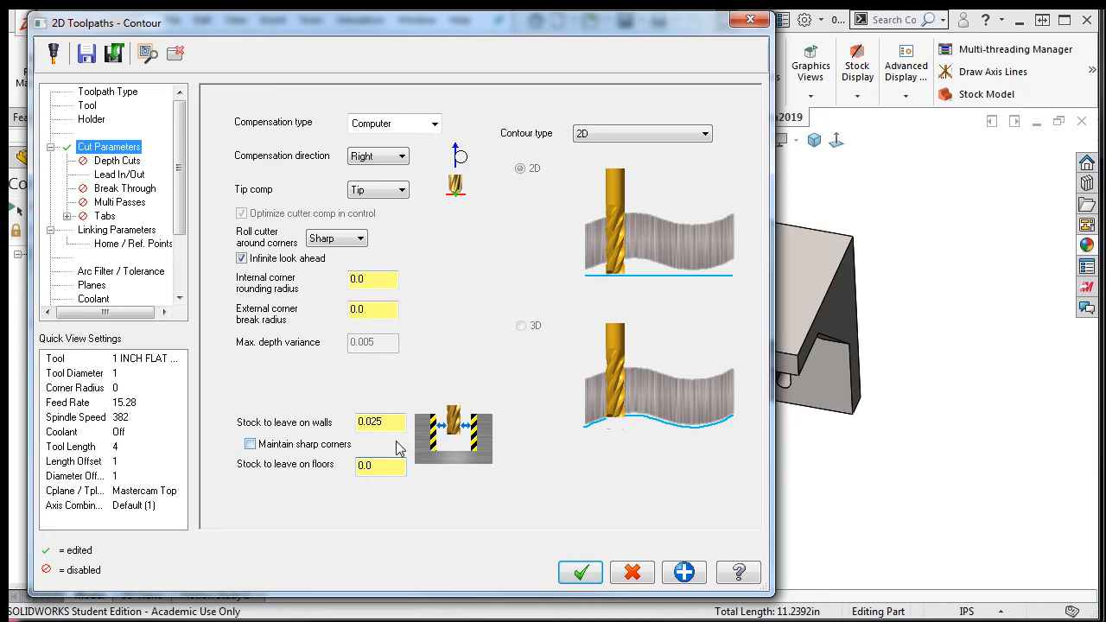
click(373, 467)
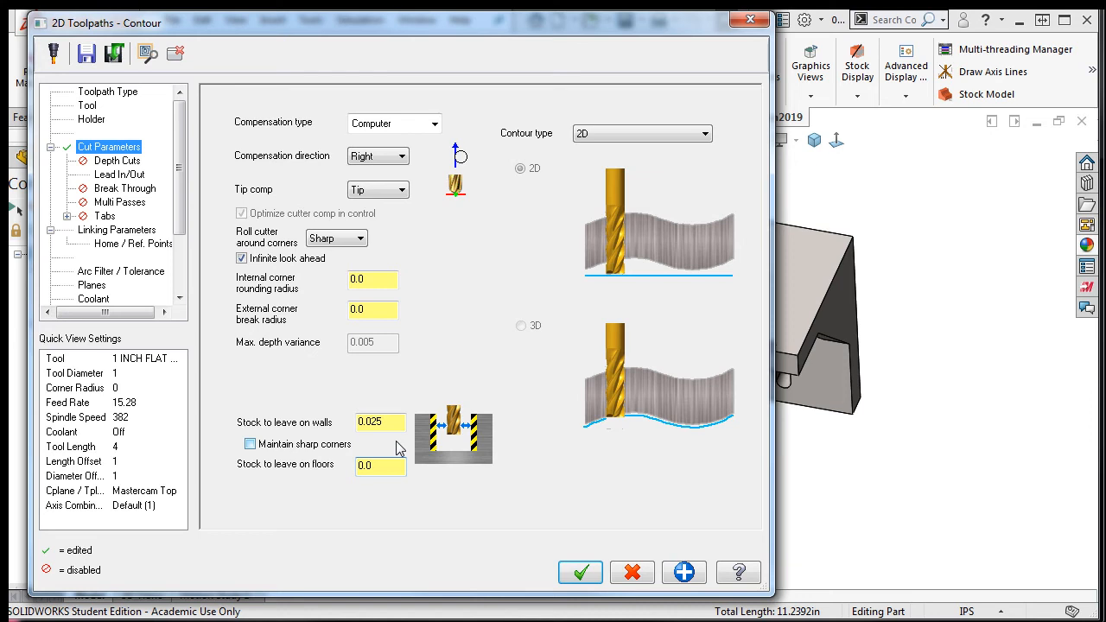
click(381, 422)
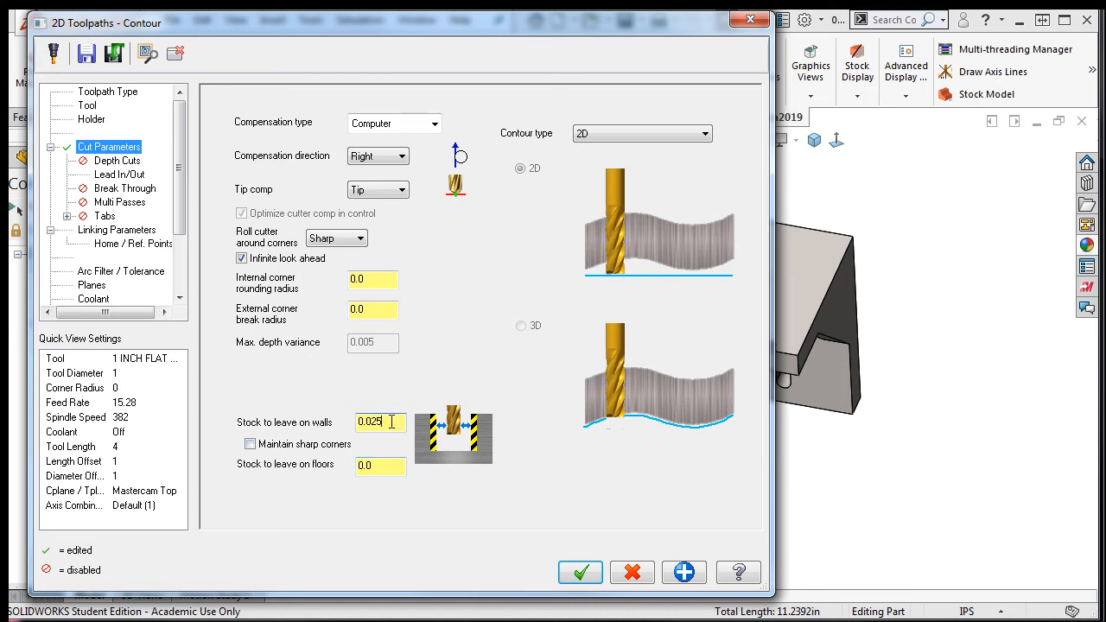
triple_click(374, 422)
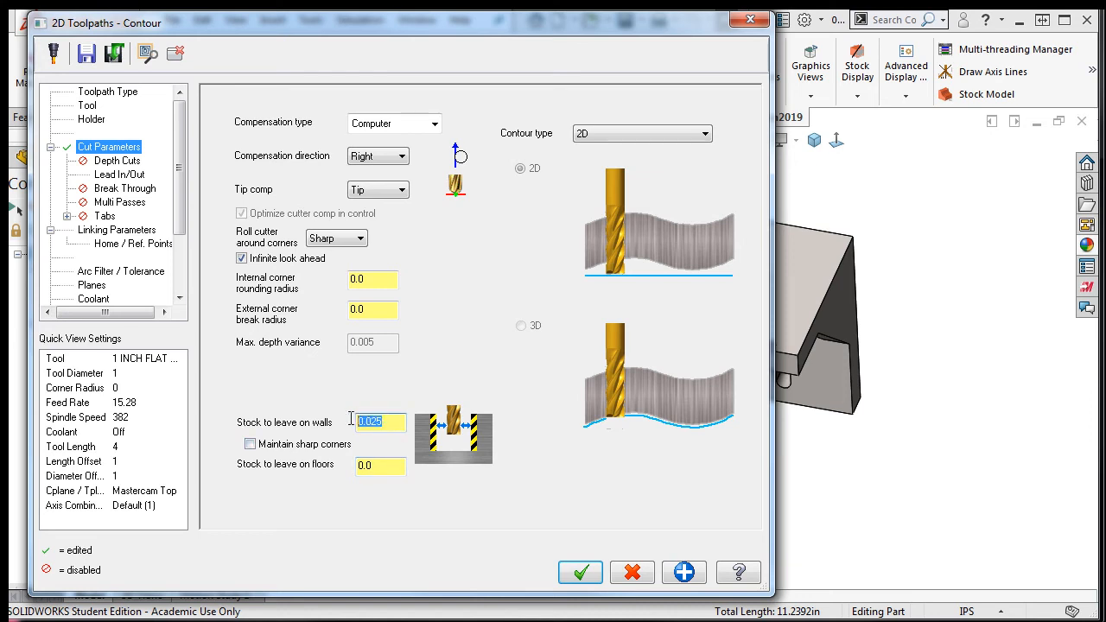
text(-0.02)
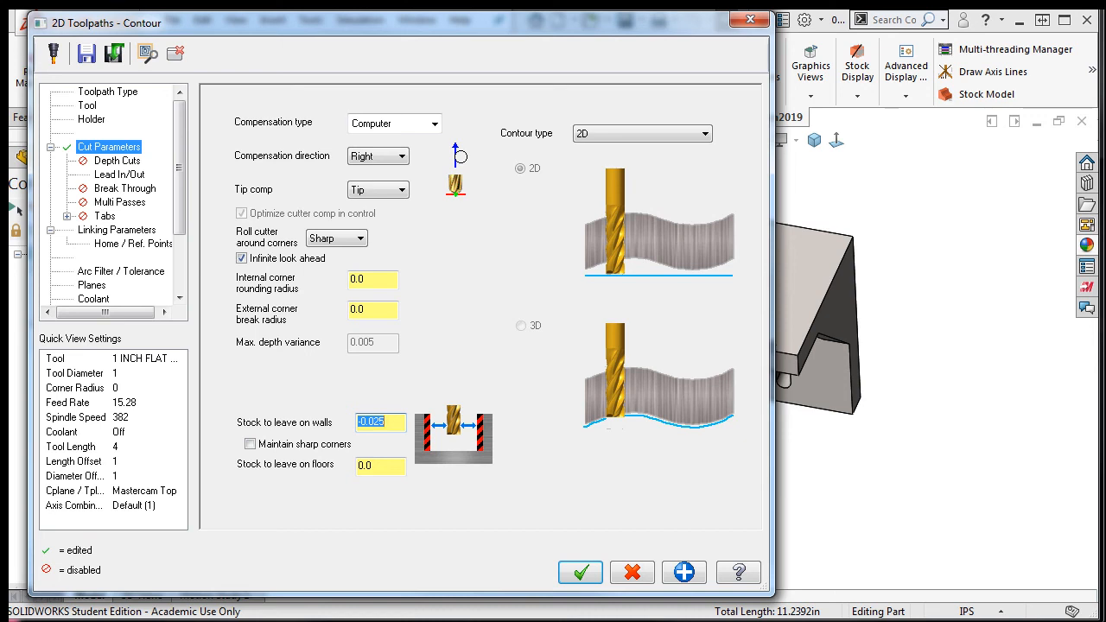
text(.025)
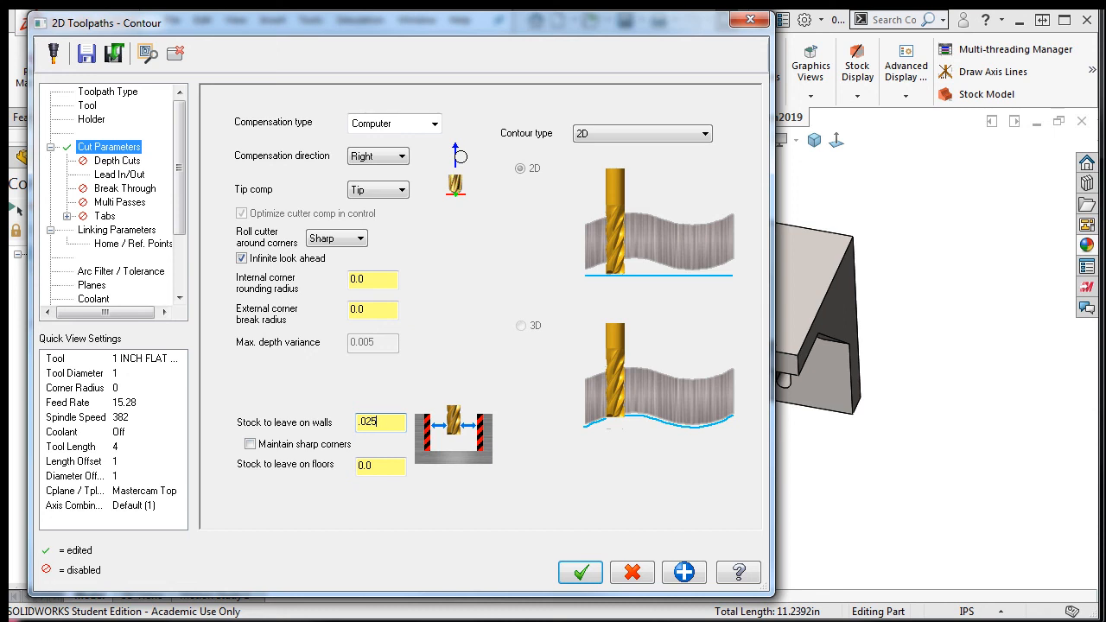
triple_click(381, 421)
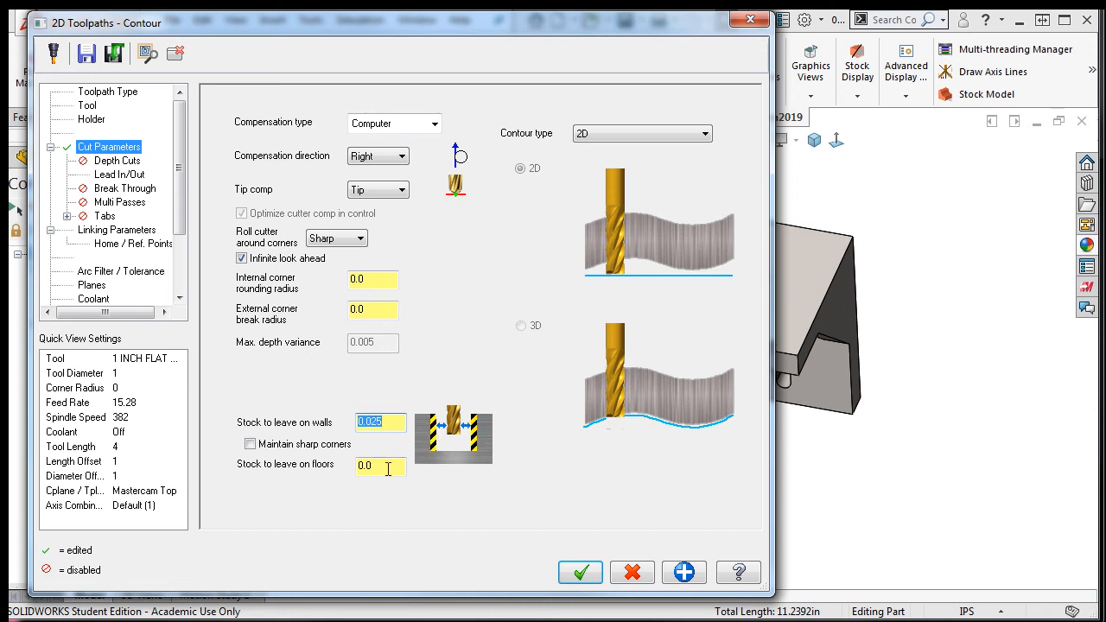